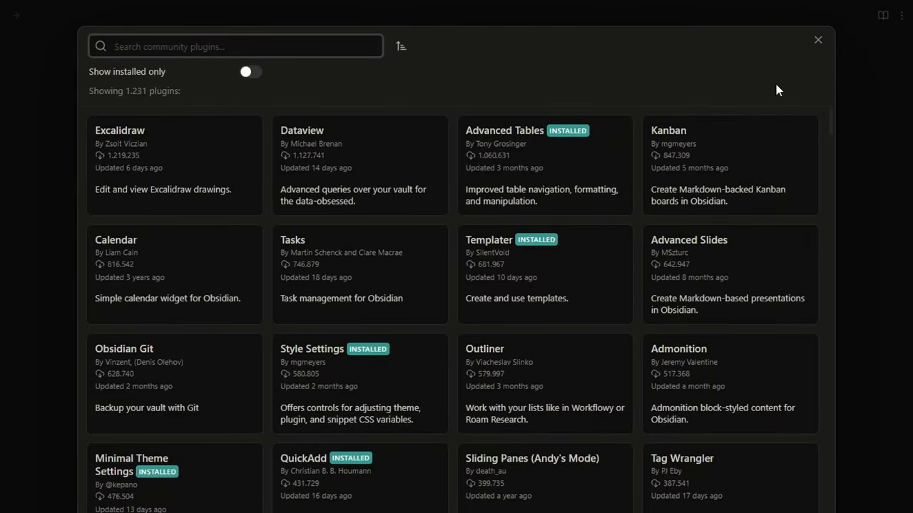
# Step: Find the Todoist Sync community plugin by searching 'todoist' and install it
pyautogui.write('todoist')
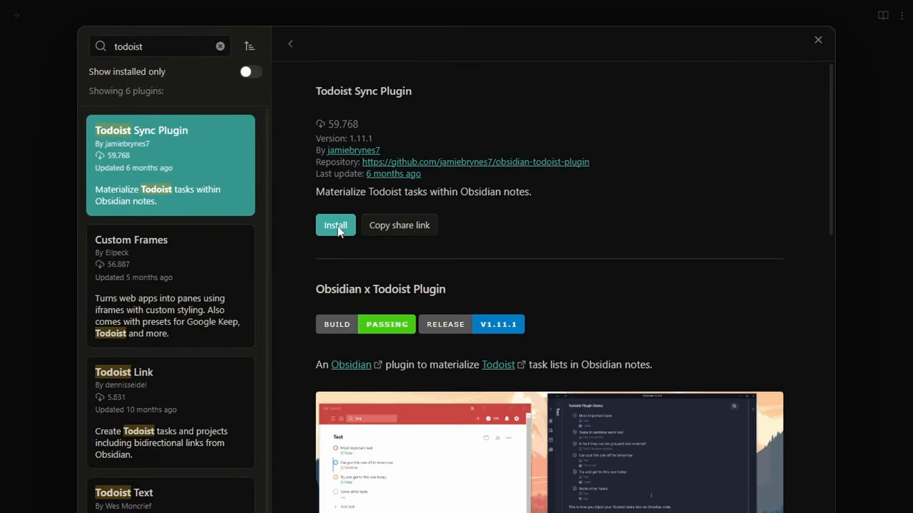
pyautogui.click(335, 225)
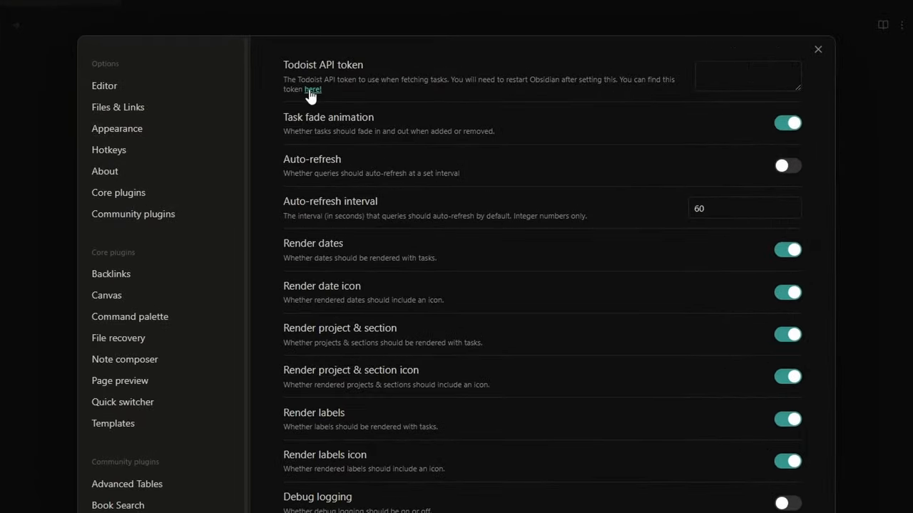
# Step: Go to Todoist's Integrations settings and show the Developer section holding the API token
pyautogui.click(312, 90)
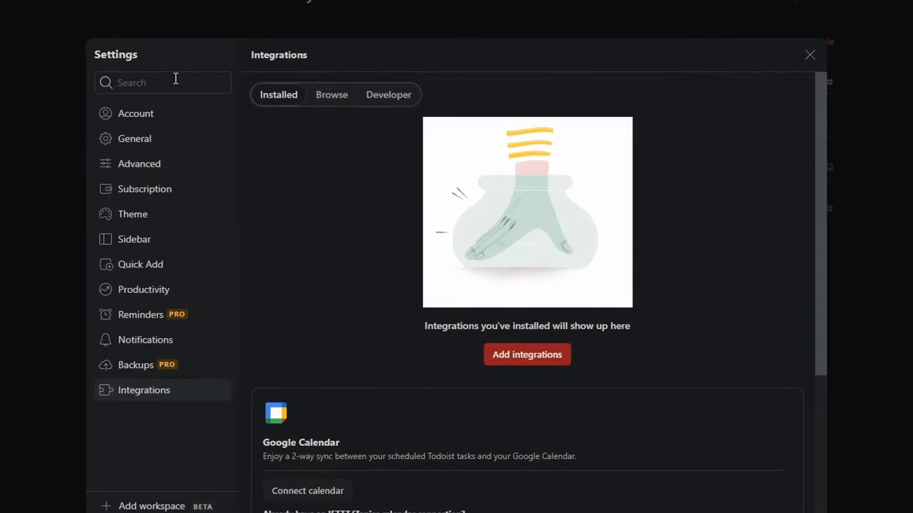
pyautogui.moveTo(411, 100)
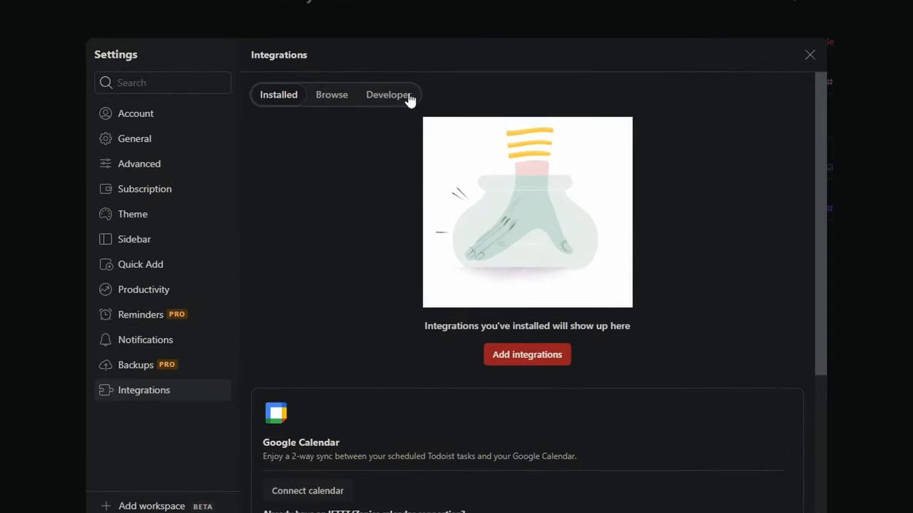
pyautogui.click(388, 94)
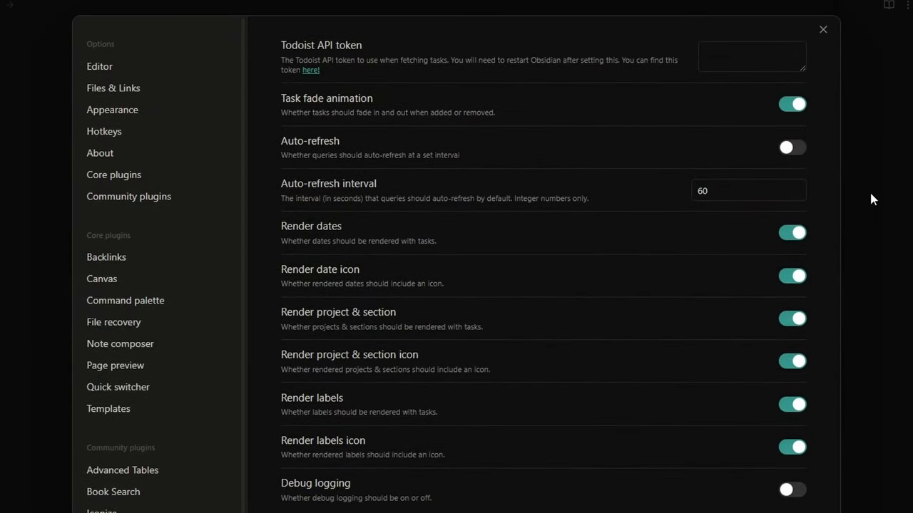
# Step: Paste the Todoist API token into the plugin settings and close Settings
pyautogui.click(750, 57)
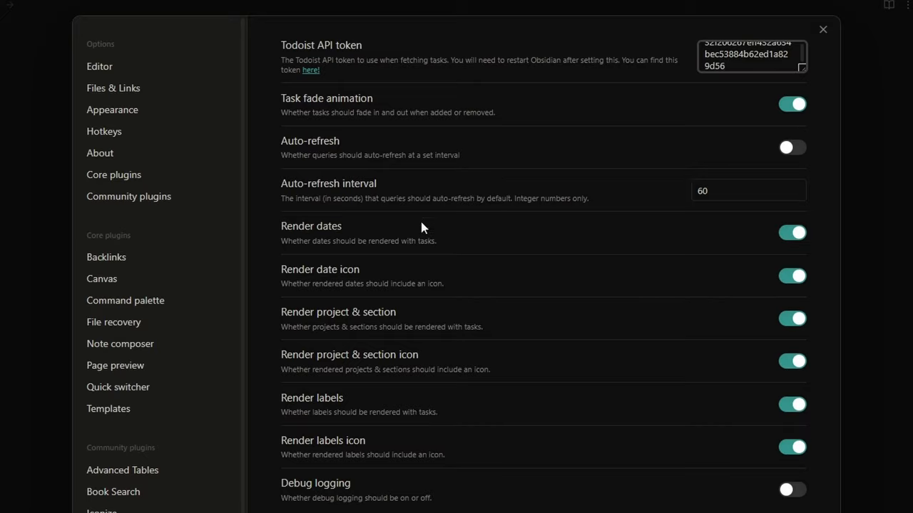
pyautogui.moveTo(451, 205)
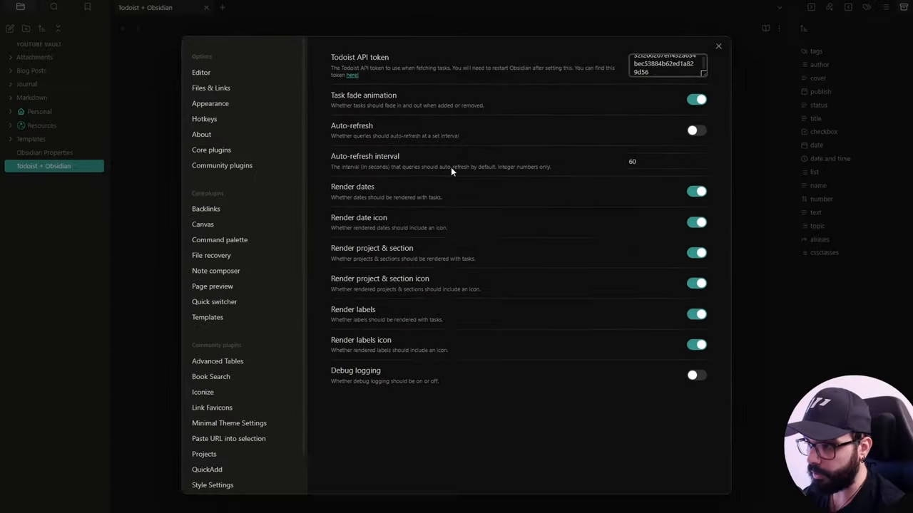
pyautogui.click(718, 45)
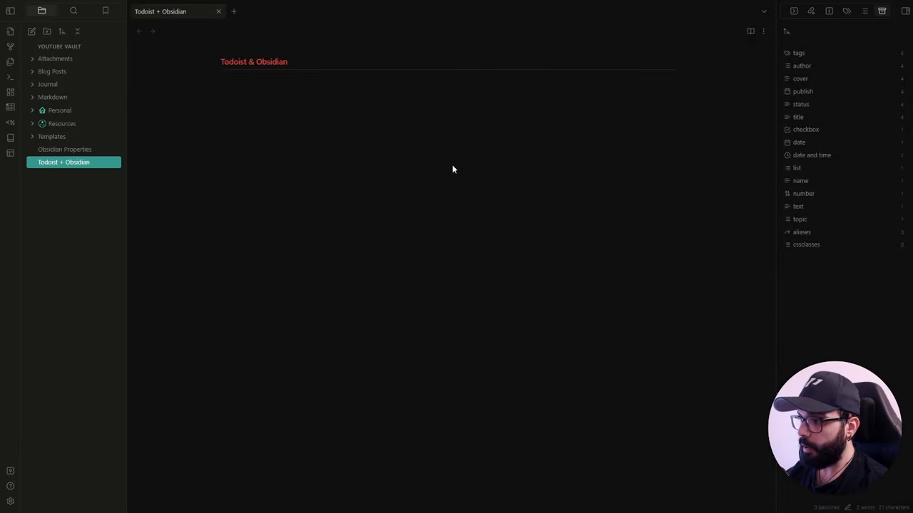
pyautogui.moveTo(411, 138)
pyautogui.write('```')
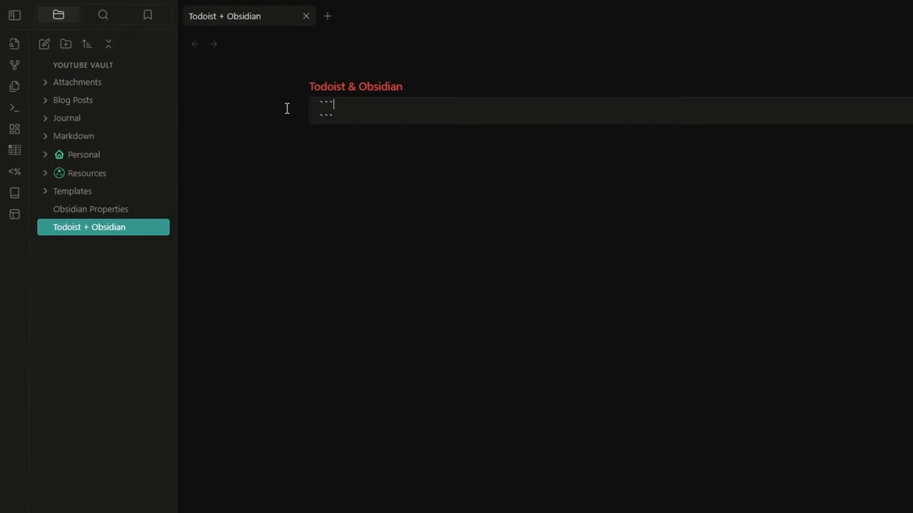
# Step: Start a todoist code block containing 'name: {task_count}' and a 'filter:' line
pyautogui.write('todoist')
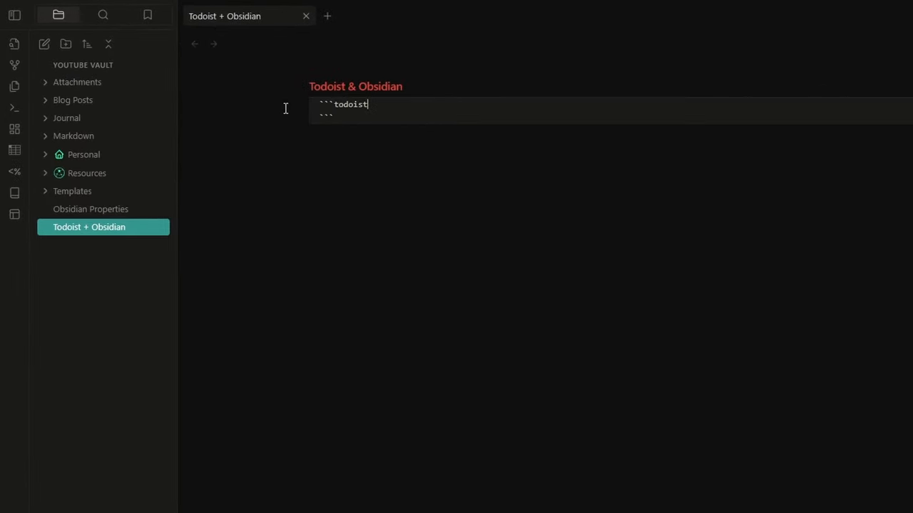
pyautogui.press('Return')
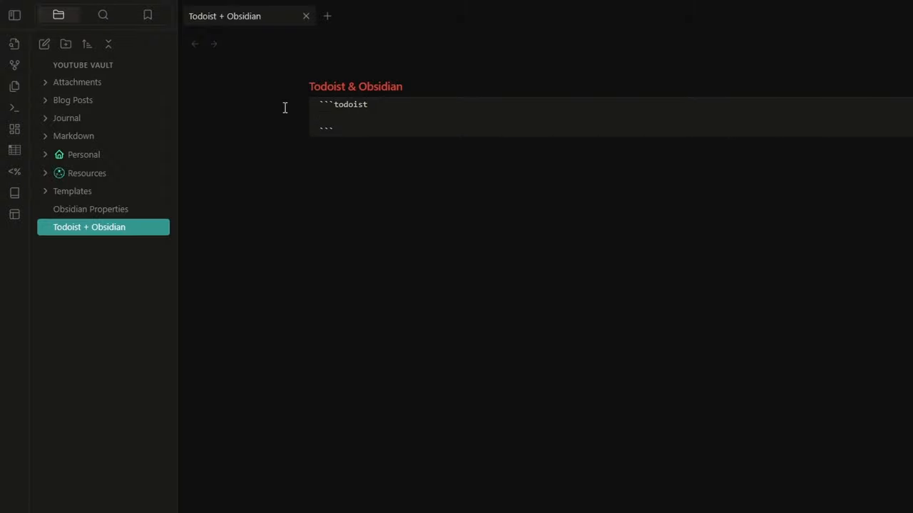
pyautogui.click(320, 117)
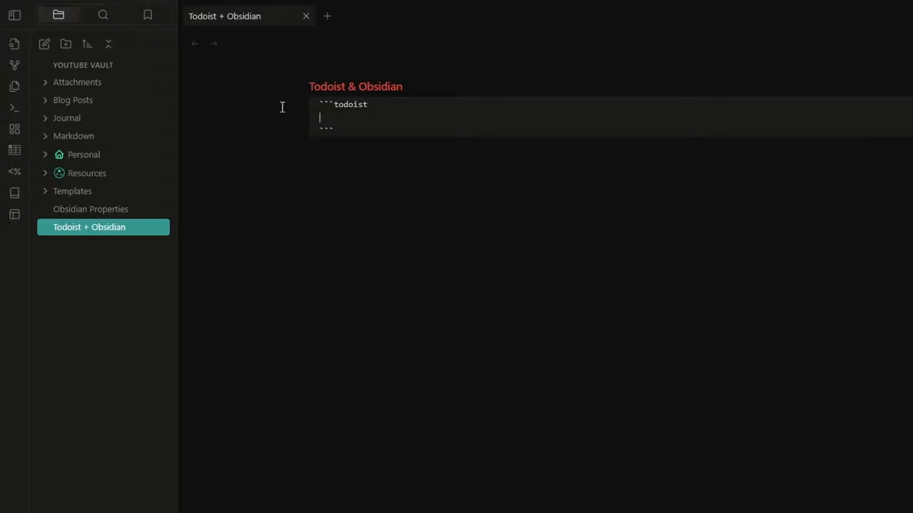
pyautogui.write('name:')
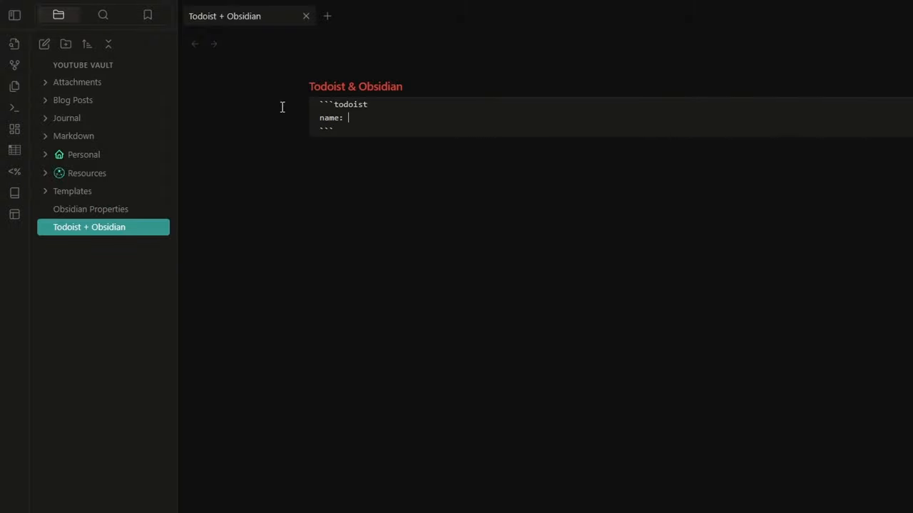
pyautogui.write('{task_}')
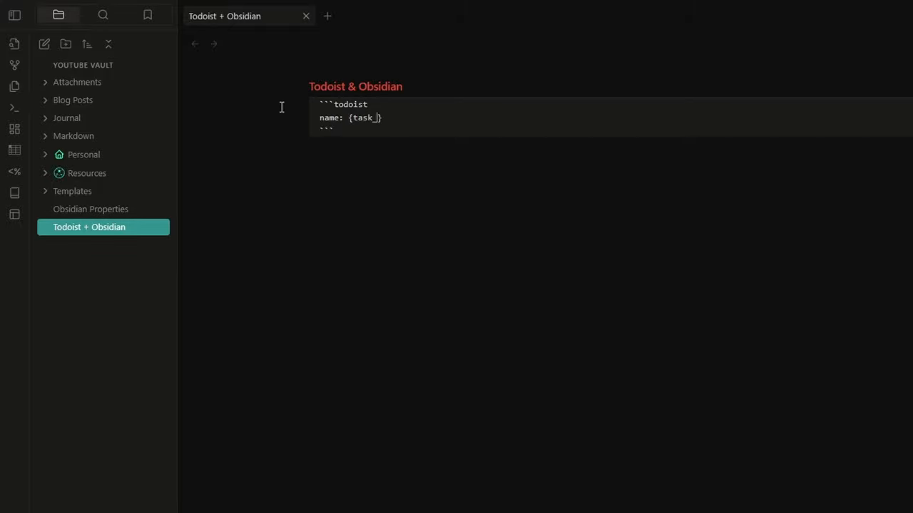
pyautogui.write('count')
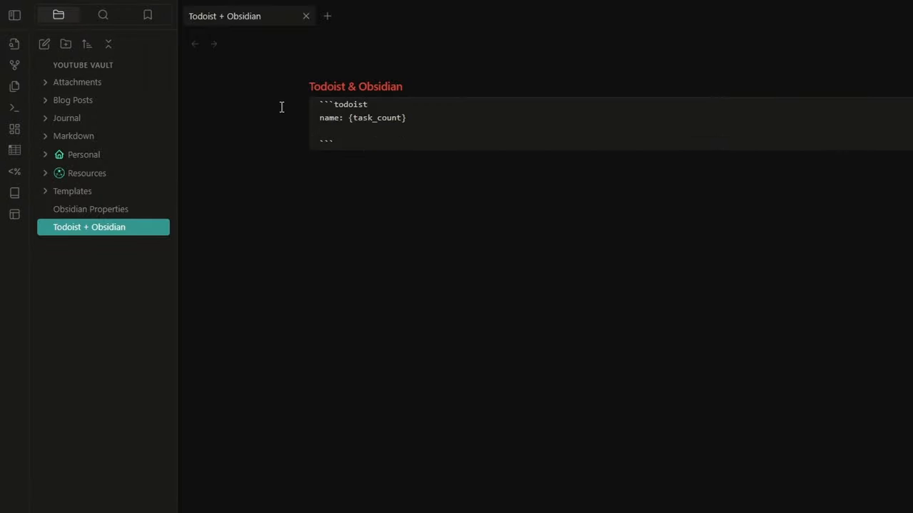
pyautogui.write('filter:')
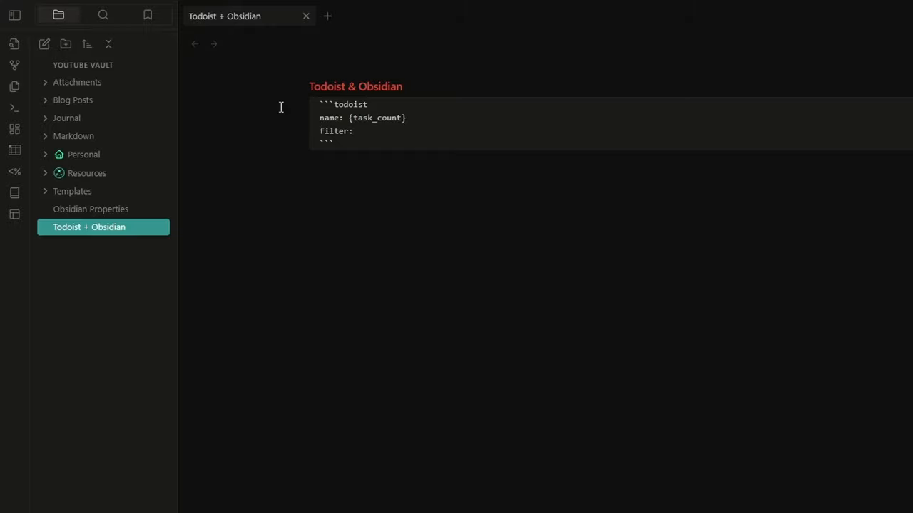
pyautogui.click(352, 131)
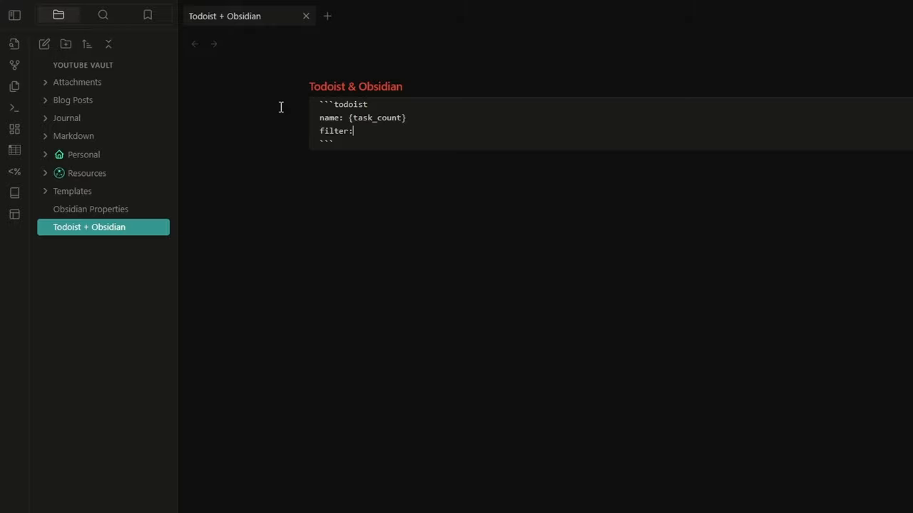
# Step: Add a 'sorting:' list with priority, date and dateDescending below the filter line
pyautogui.press('enter')
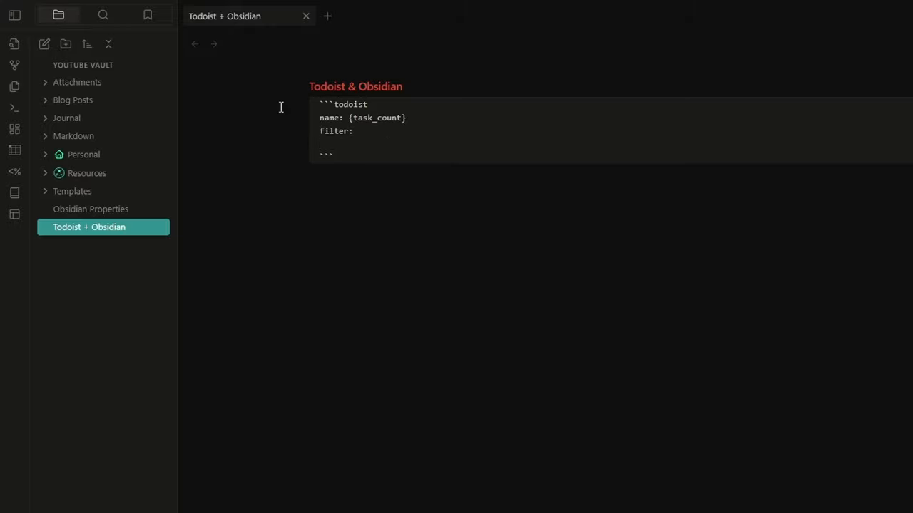
pyautogui.write('sorting:')
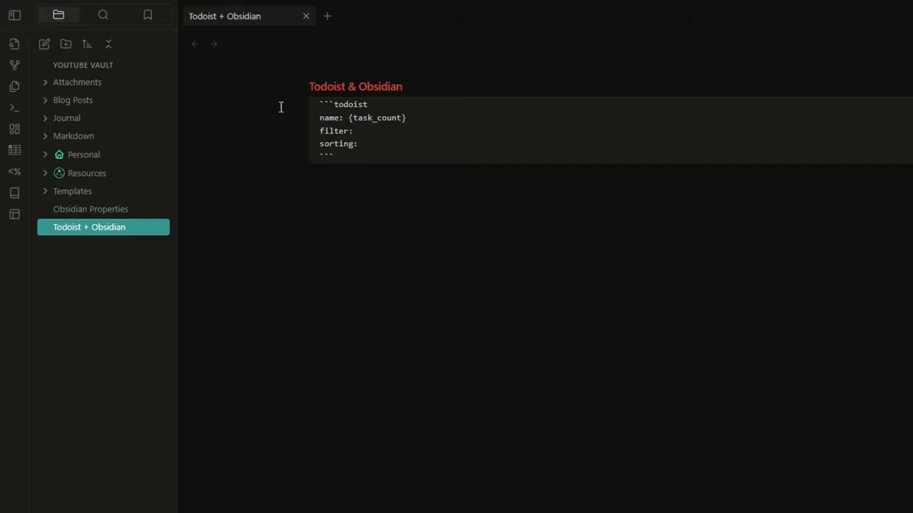
pyautogui.write('-')
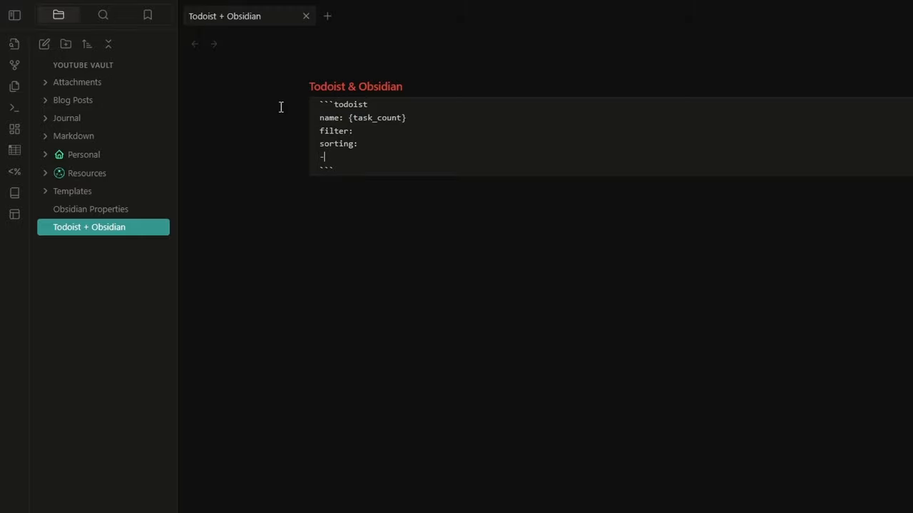
pyautogui.write('priority')
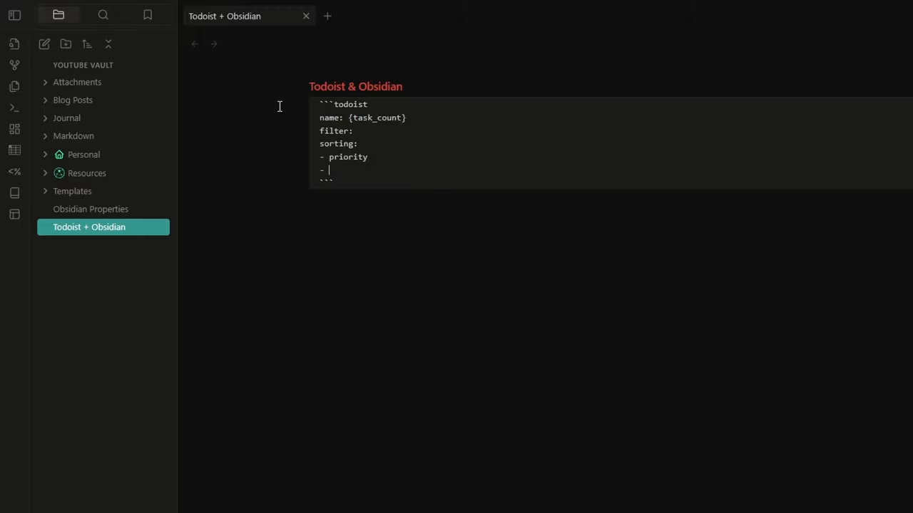
pyautogui.write('date')
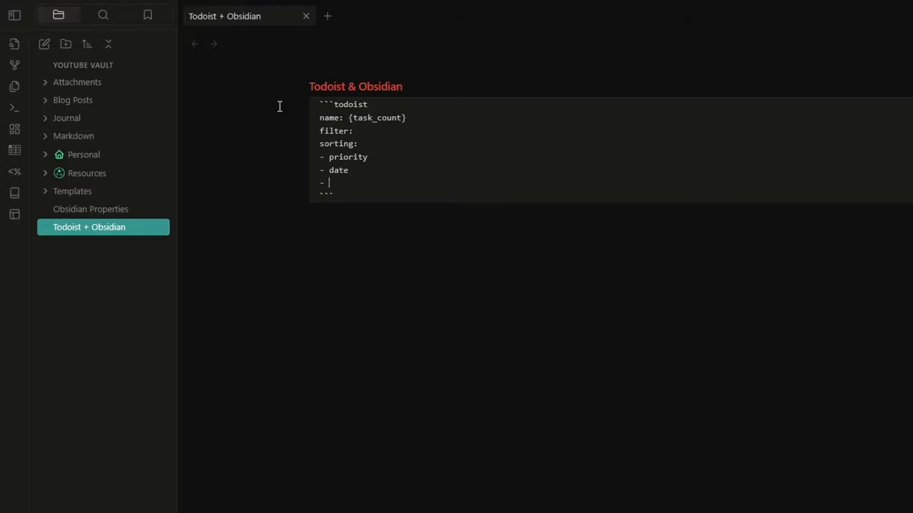
pyautogui.write('dateDes')
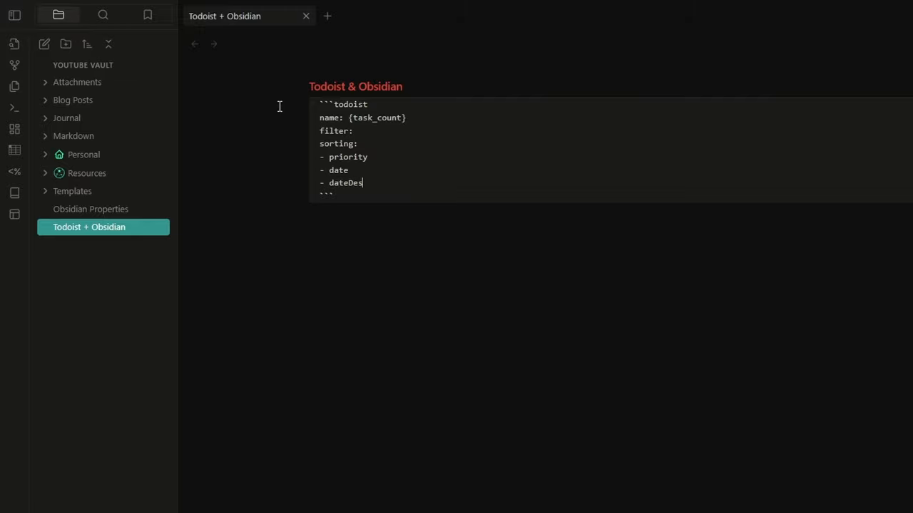
pyautogui.write('cending')
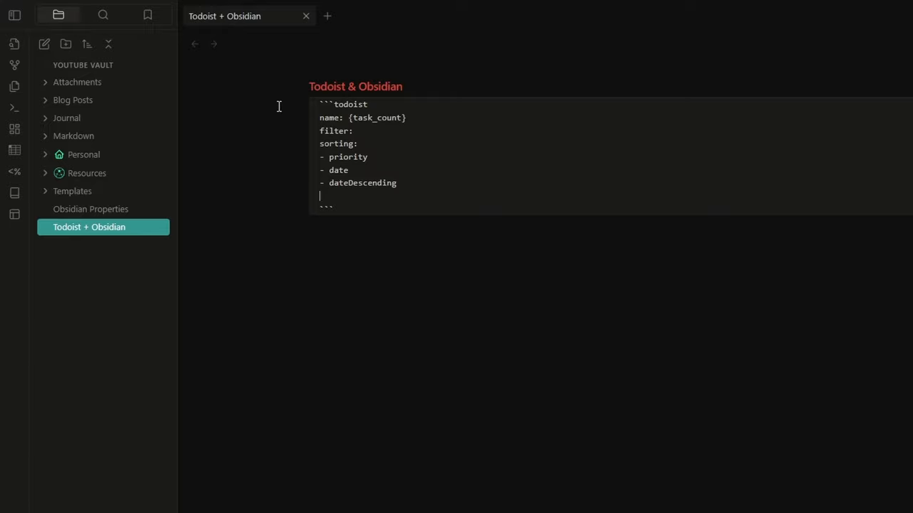
# Step: Add 'group:' and 'autorefresh:' lines to the todoist query
pyautogui.write('gro')
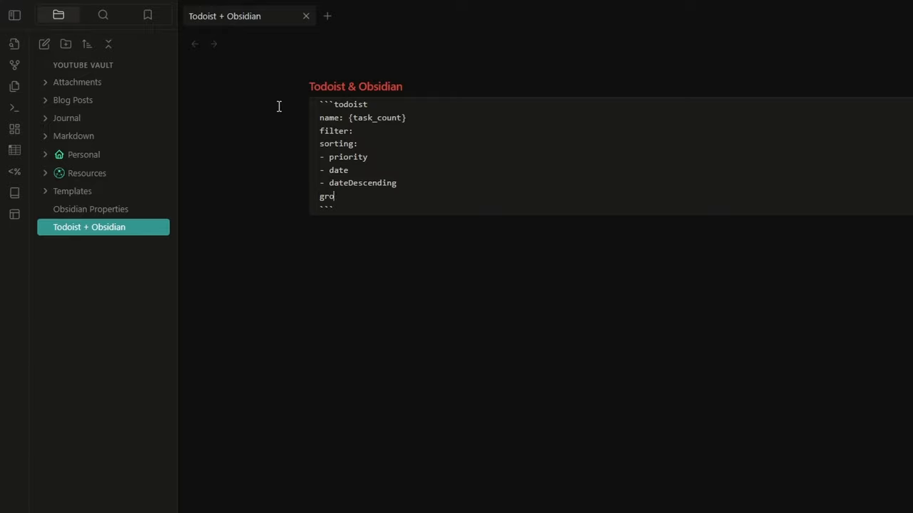
pyautogui.write('oup:')
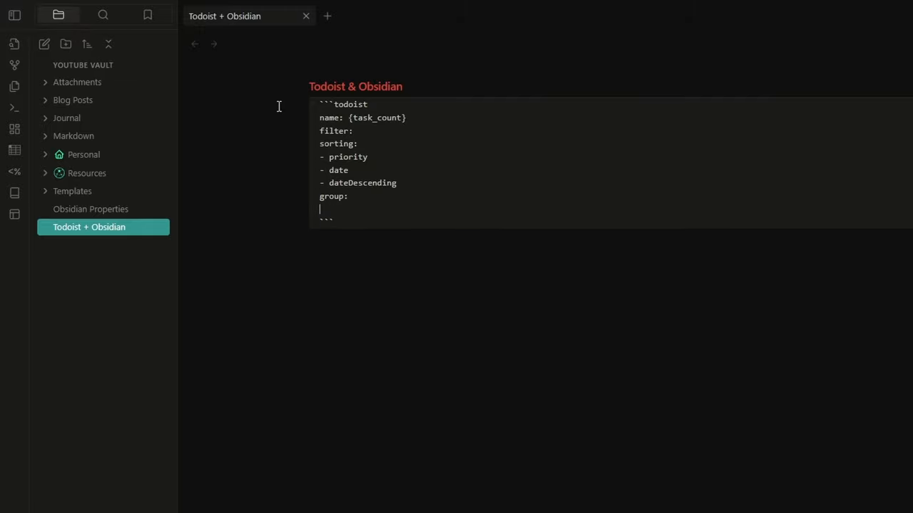
pyautogui.write('autorefresh:')
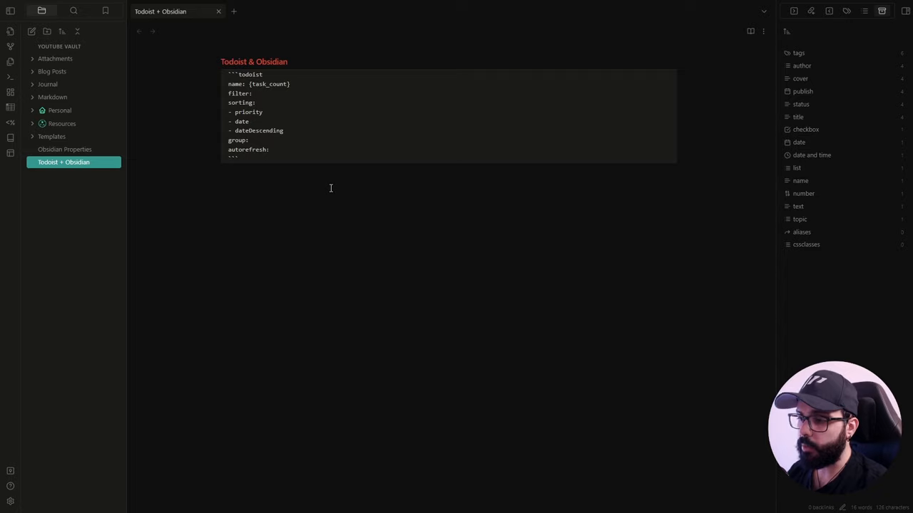
pyautogui.moveTo(351, 205)
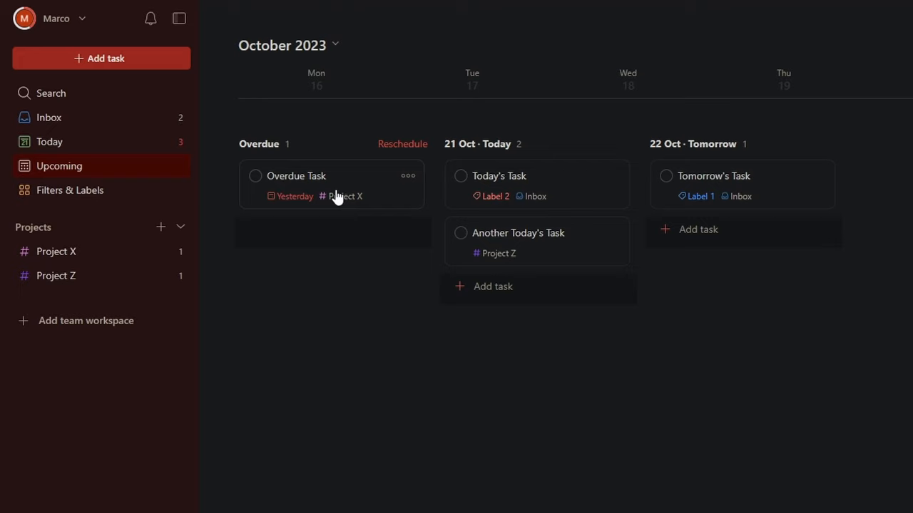
pyautogui.moveTo(539, 208)
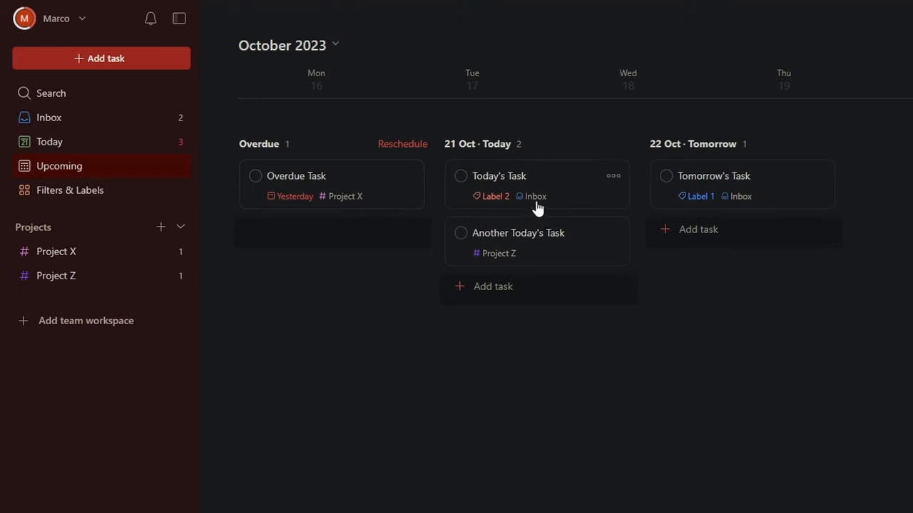
pyautogui.moveTo(741, 200)
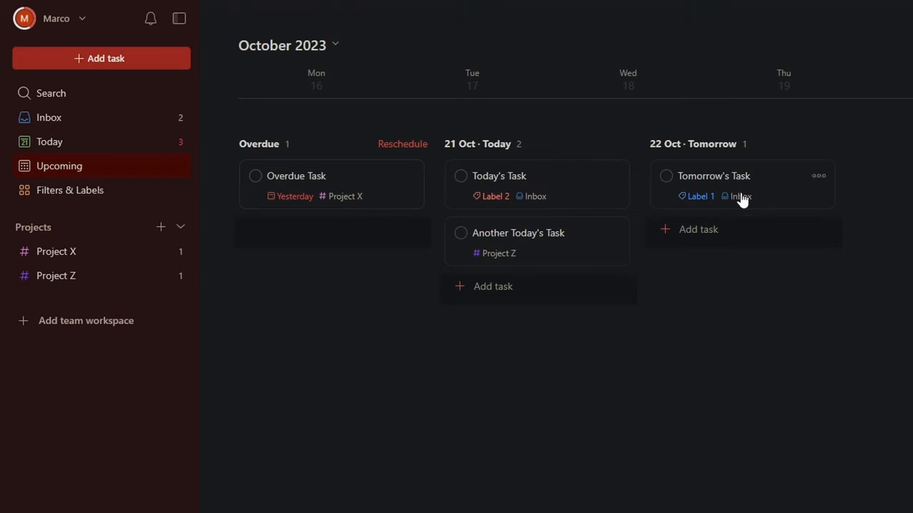
# Step: Show Todoist's Filters & Labels page with its two labels
pyautogui.click(70, 190)
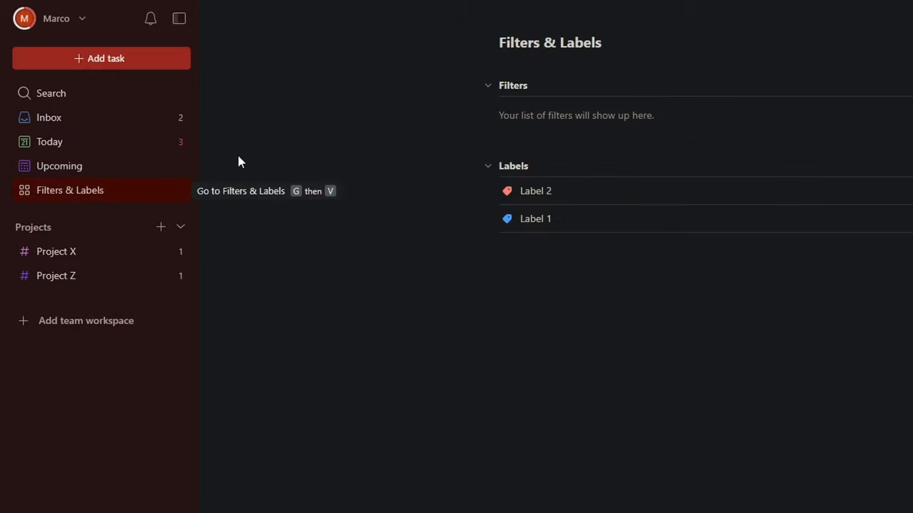
pyautogui.moveTo(91, 257)
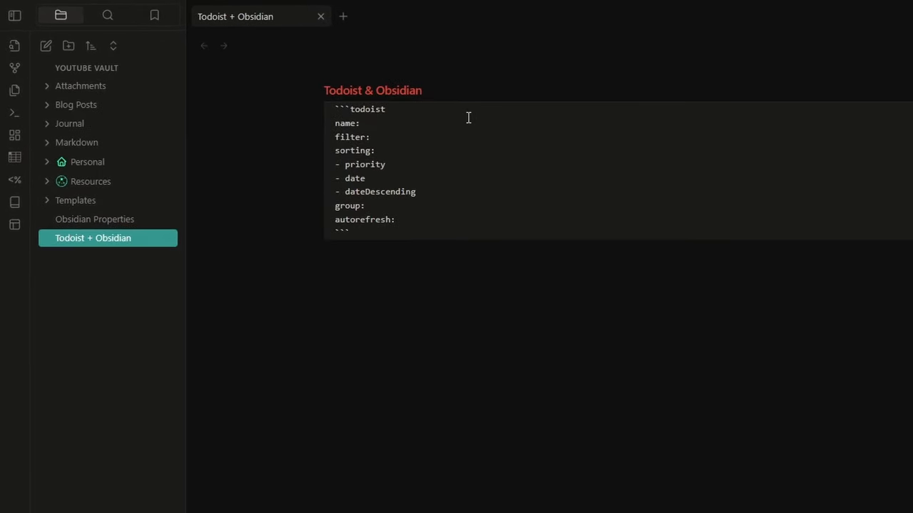
# Step: Name the query Daily Quests, filter "today | overdue", sort by date then priority, and set group: true
pyautogui.write('Daily Q')
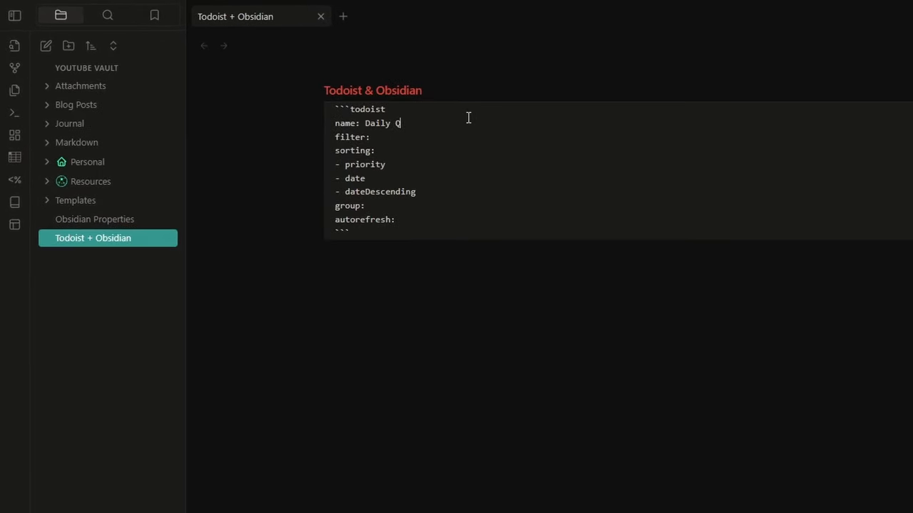
pyautogui.write('uests')
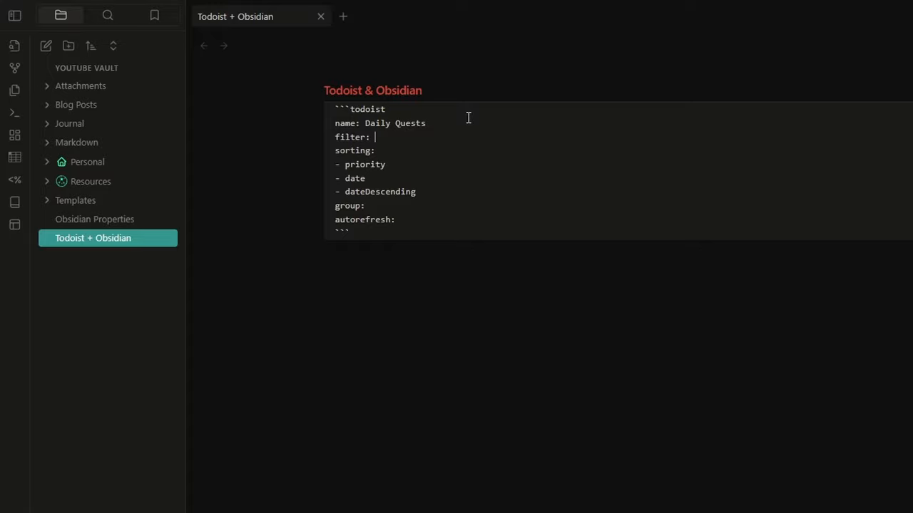
pyautogui.write('"today"')
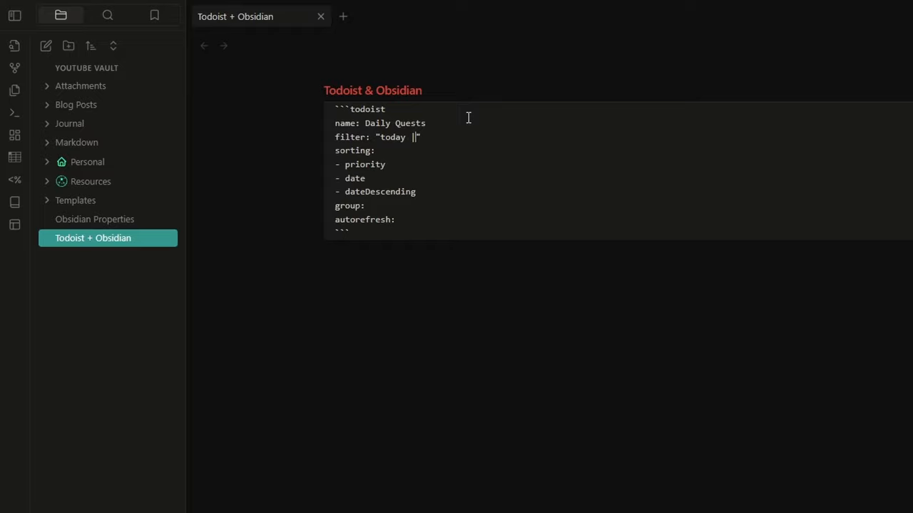
pyautogui.write('overdue')
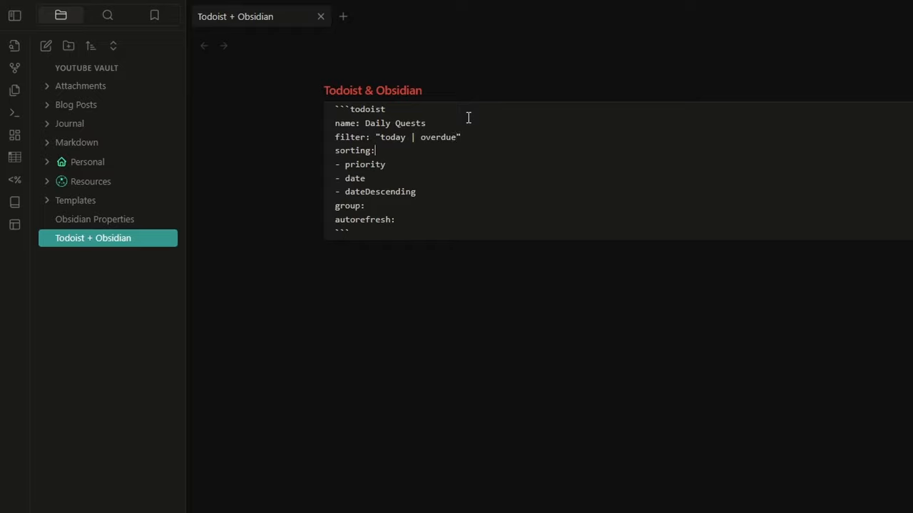
pyautogui.moveTo(416, 185)
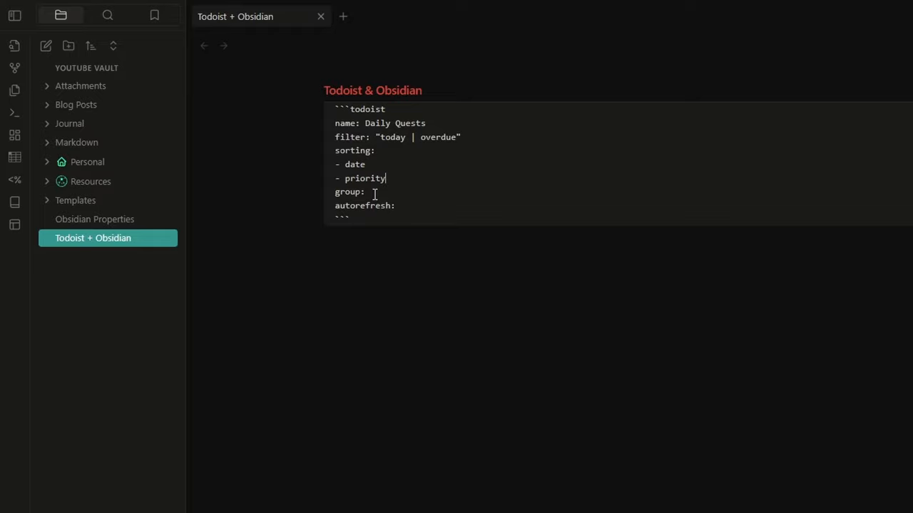
pyautogui.write('true')
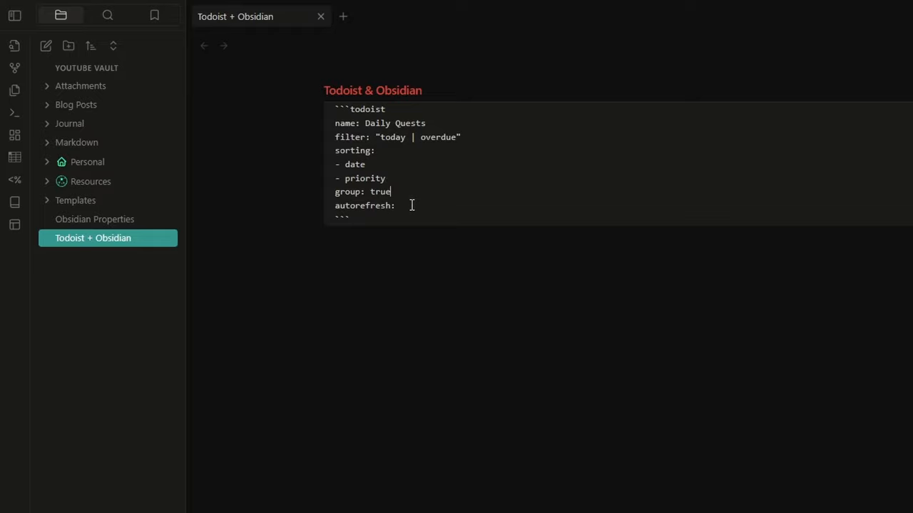
pyautogui.press('Backspace')
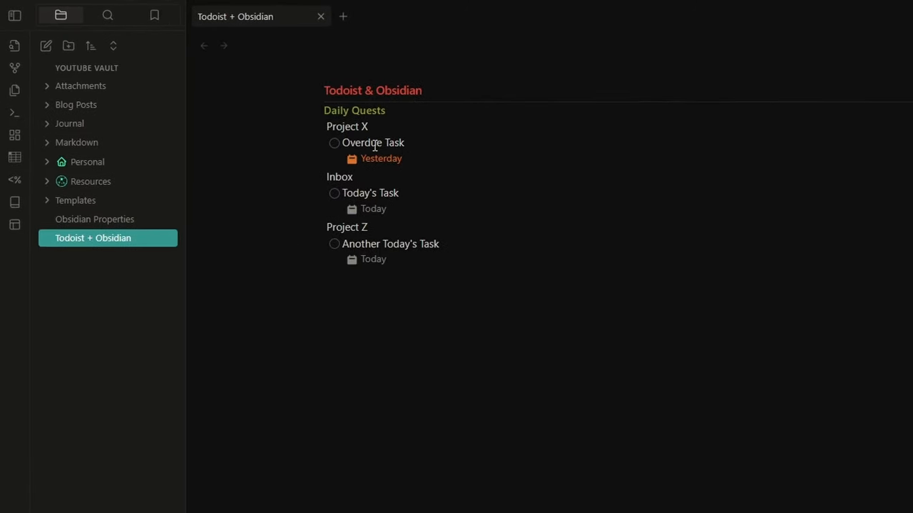
pyautogui.moveTo(334, 145)
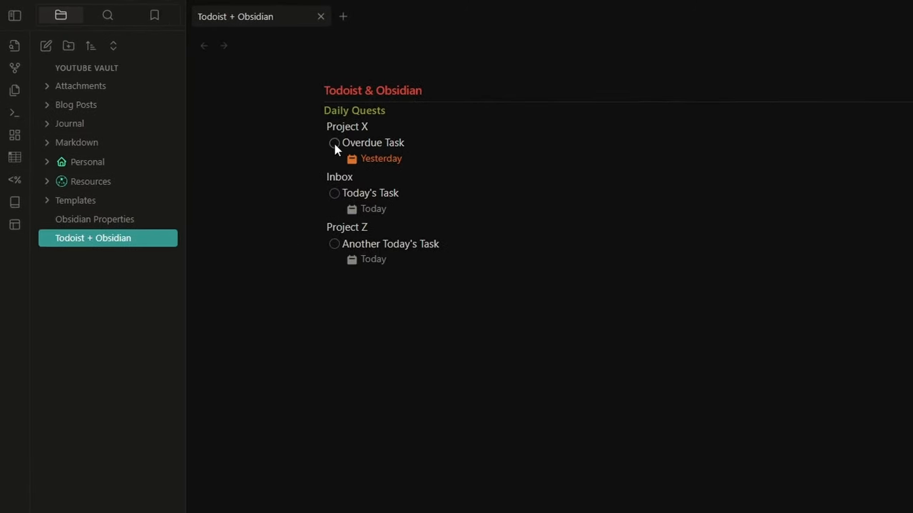
# Step: Mark the Overdue Task complete in the rendered Daily Quests list
pyautogui.click(334, 143)
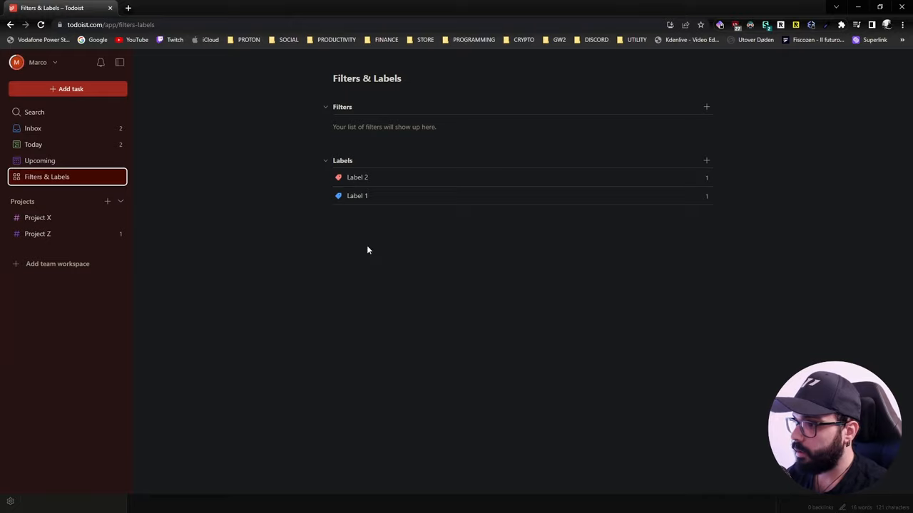
# Step: Show Todoist's Upcoming board with today's and tomorrow's tasks
pyautogui.click(40, 159)
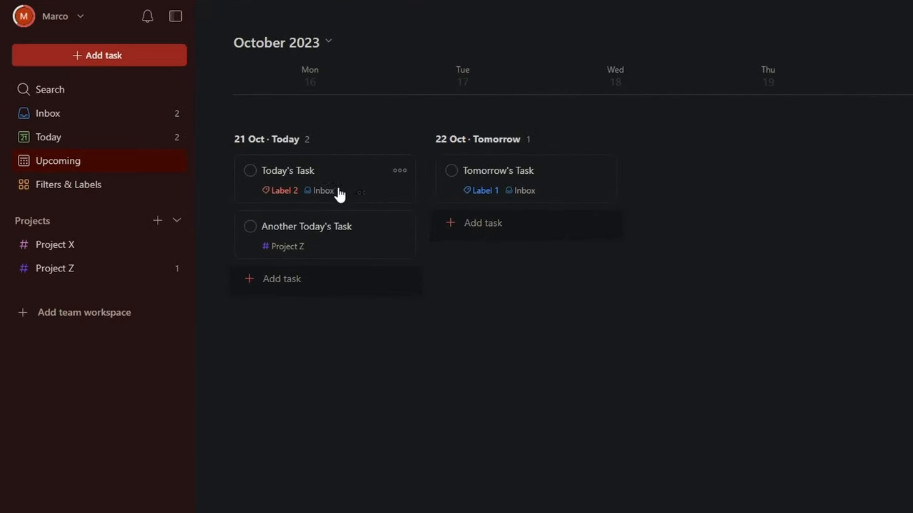
pyautogui.moveTo(468, 211)
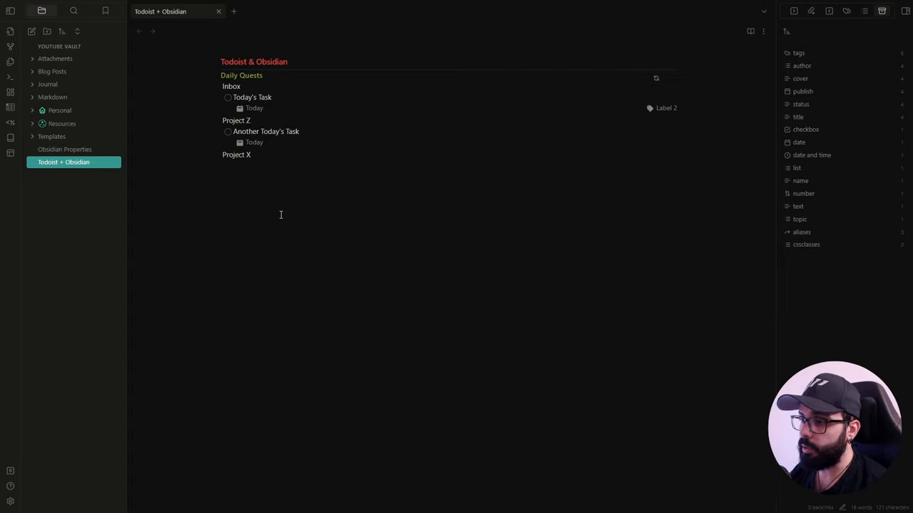
# Step: Bring up the Create new Todoist task dialog from below the query in the note
pyautogui.click(236, 177)
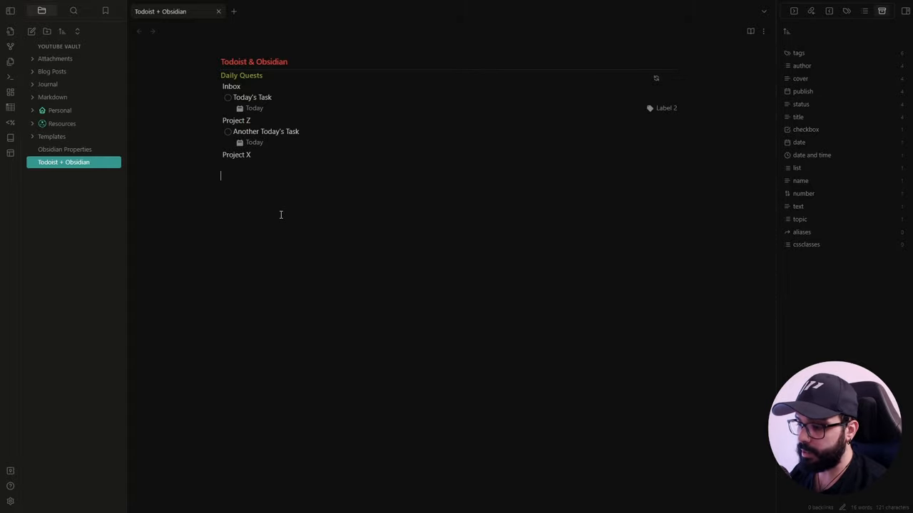
pyautogui.press('ctrl+p')
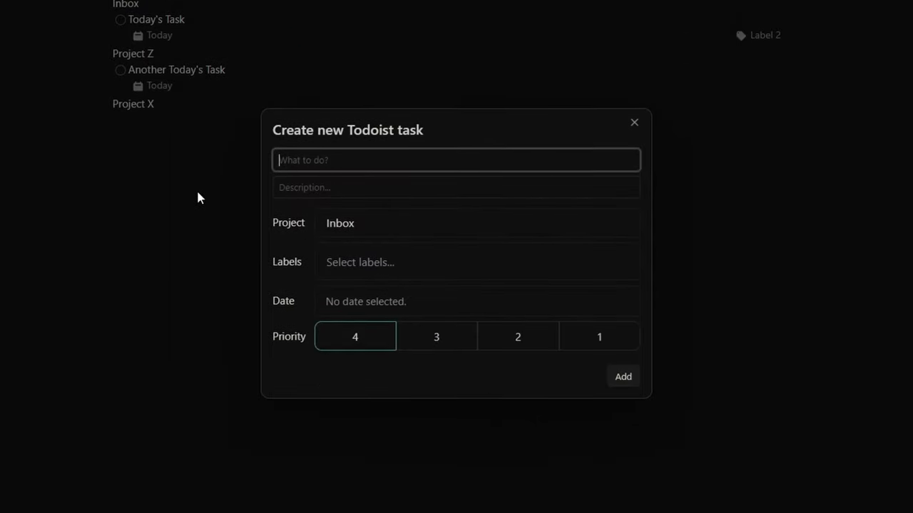
# Step: Enter the title 'Obsidian Task' and the description 'This is a description'
pyautogui.write('Obsidian Task')
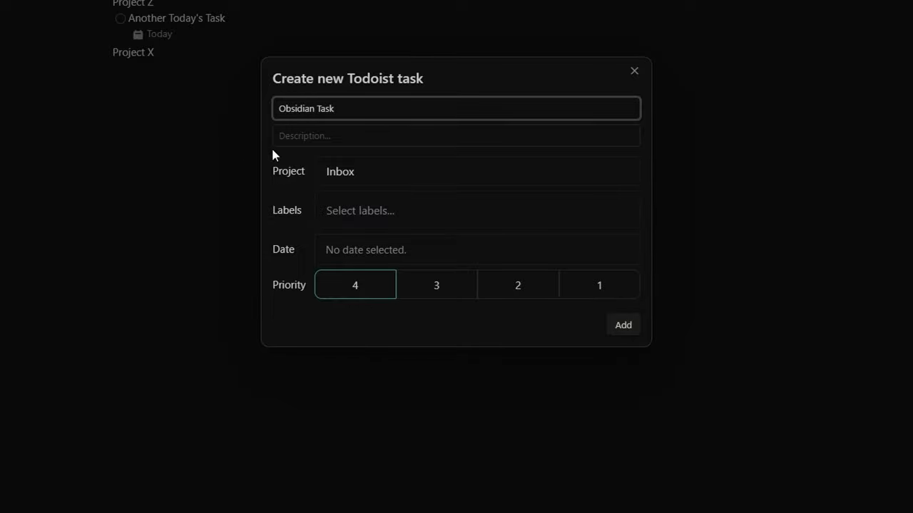
pyautogui.write('This')
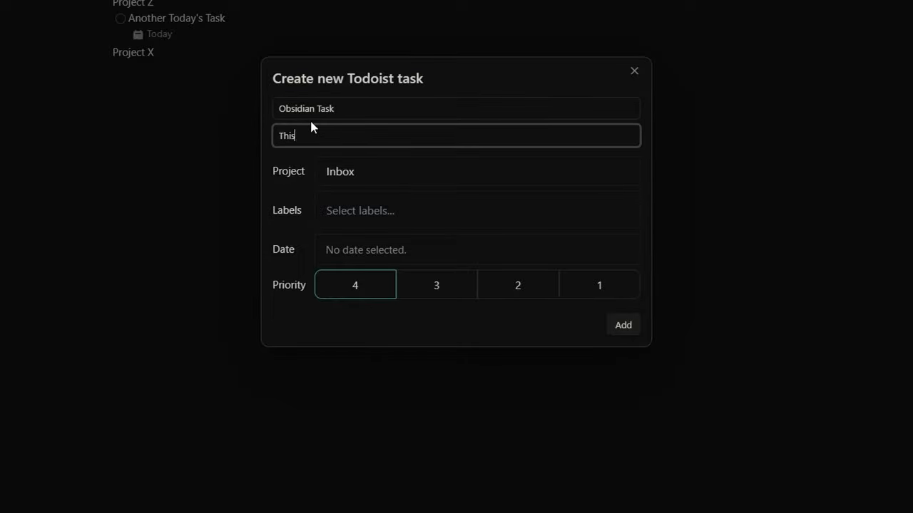
pyautogui.write('is a description')
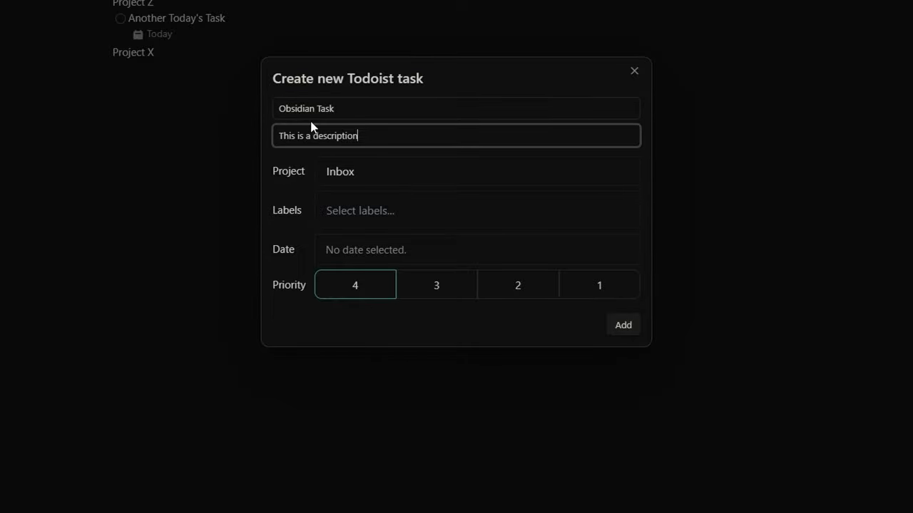
# Step: Assign the task to Project X and tag it with Label 2
pyautogui.click(478, 171)
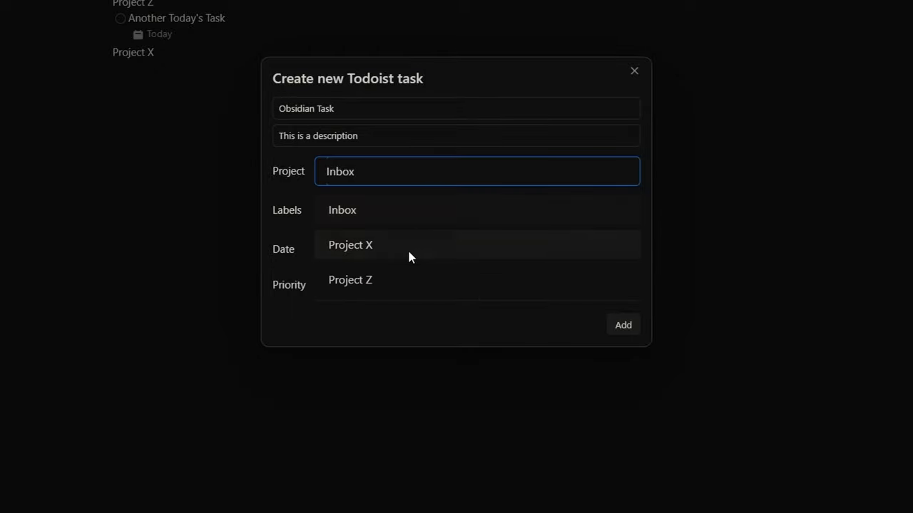
pyautogui.click(351, 246)
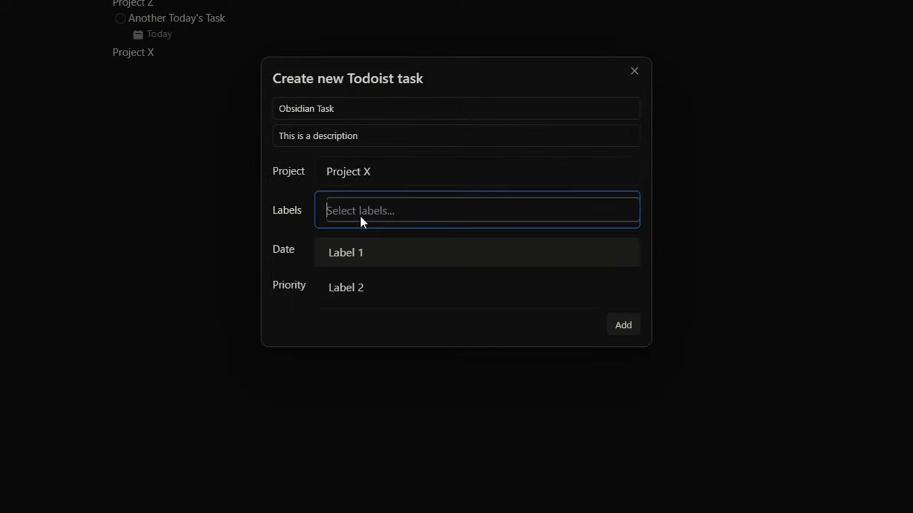
pyautogui.click(345, 289)
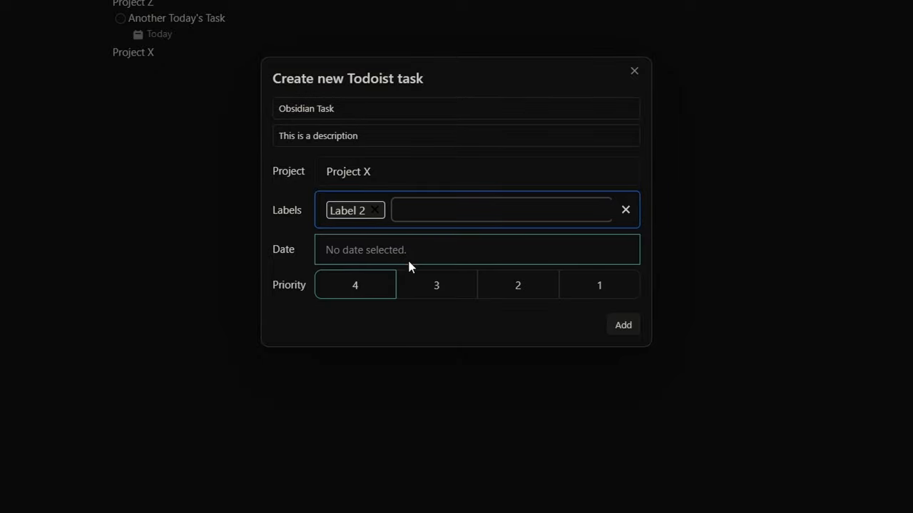
# Step: Set due date Oct 21, 2023 and priority 2, then add the task to Todoist
pyautogui.click(476, 249)
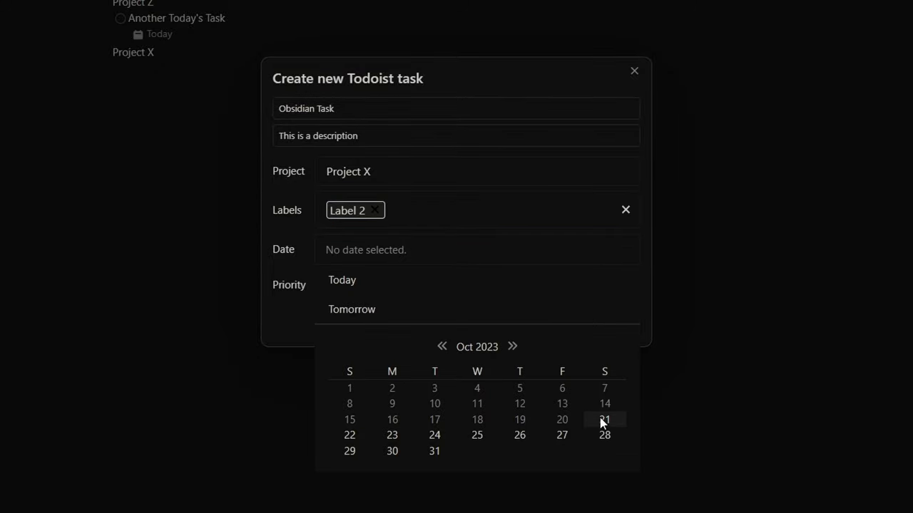
pyautogui.click(604, 420)
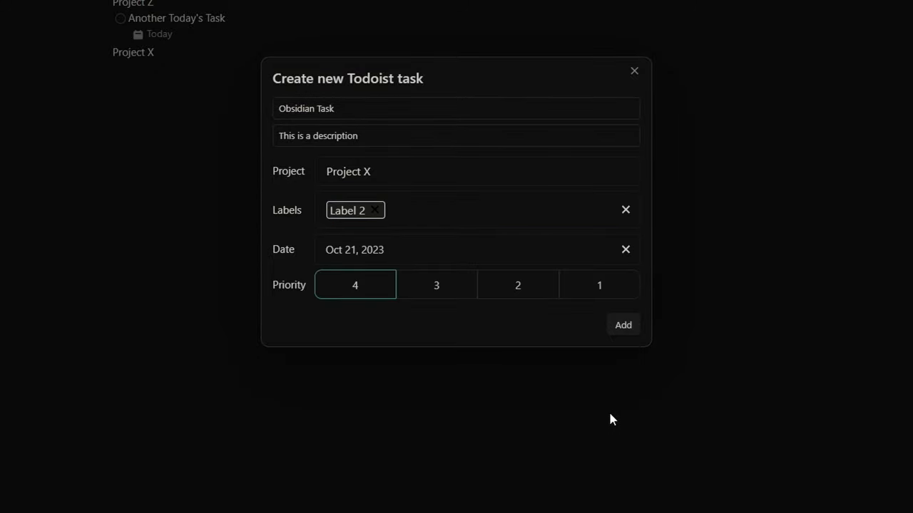
pyautogui.moveTo(545, 311)
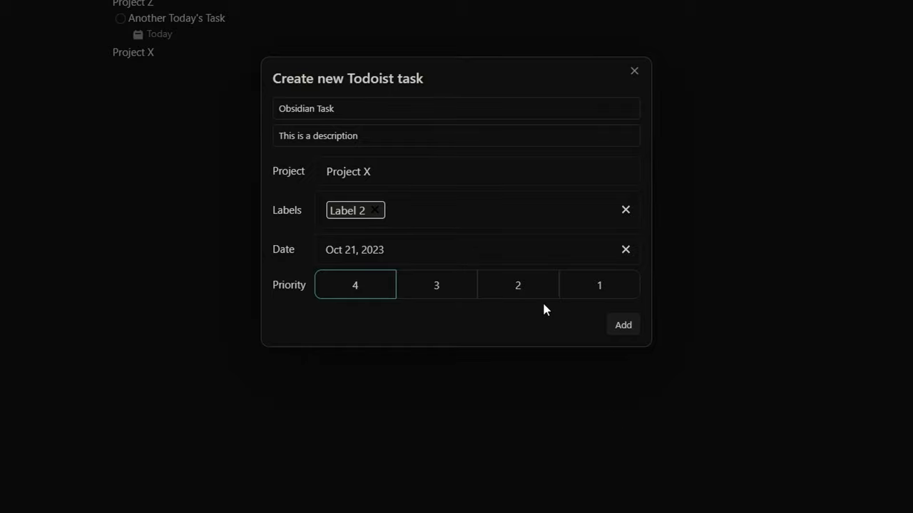
pyautogui.moveTo(419, 317)
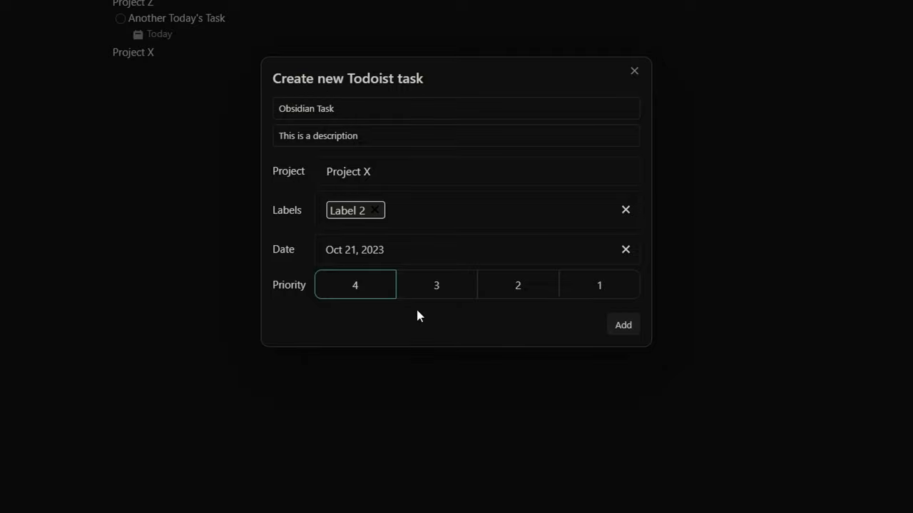
pyautogui.moveTo(518, 299)
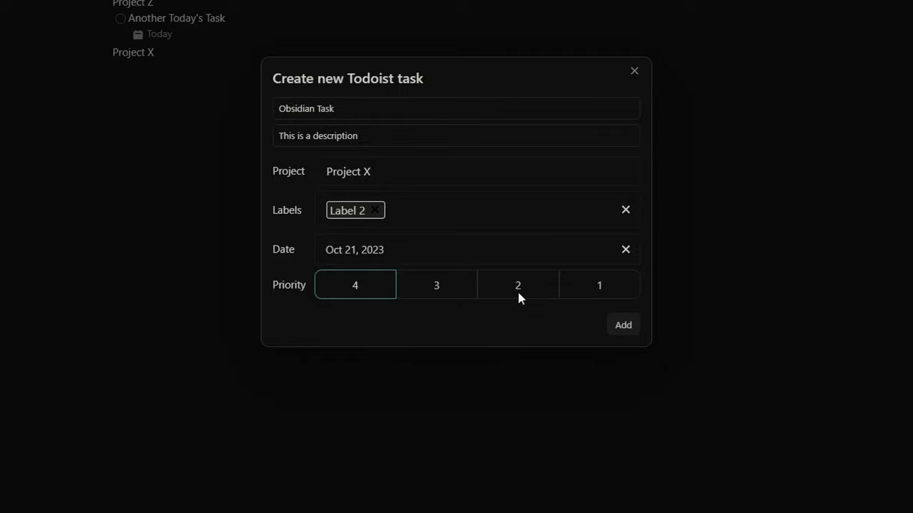
pyautogui.click(517, 285)
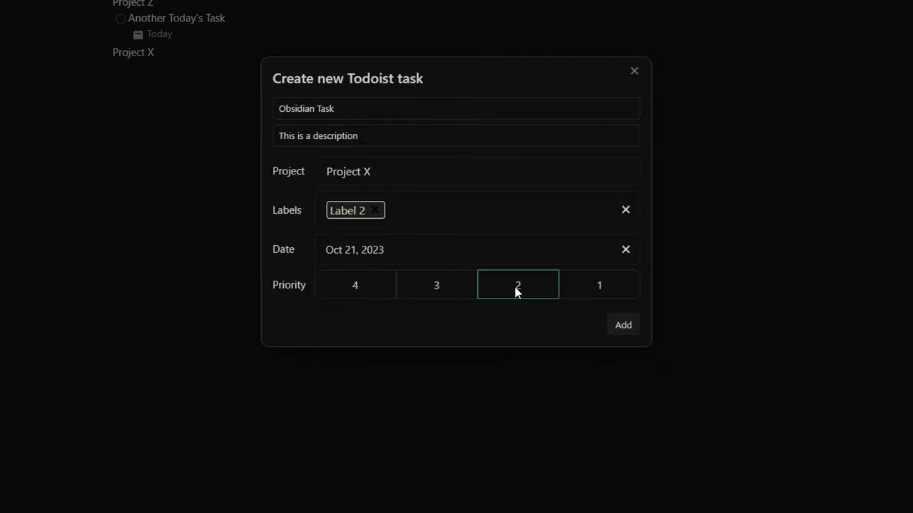
pyautogui.moveTo(621, 325)
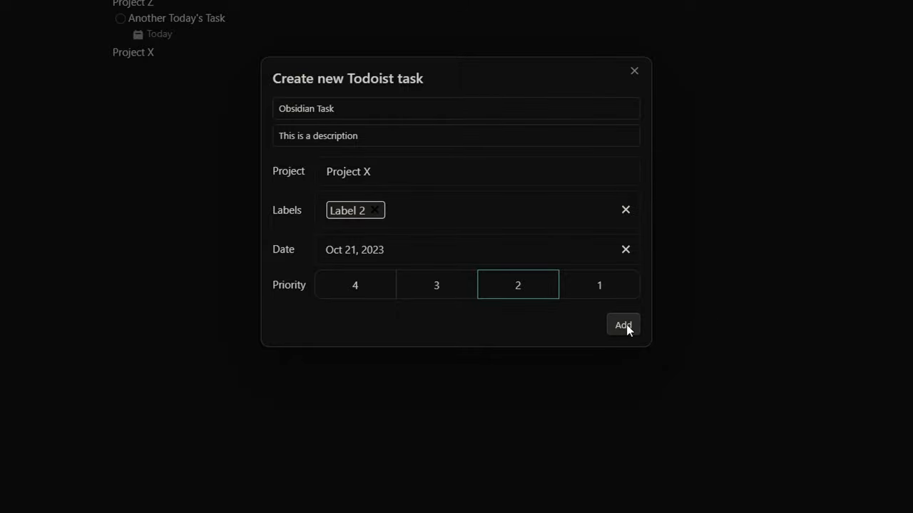
pyautogui.click(621, 325)
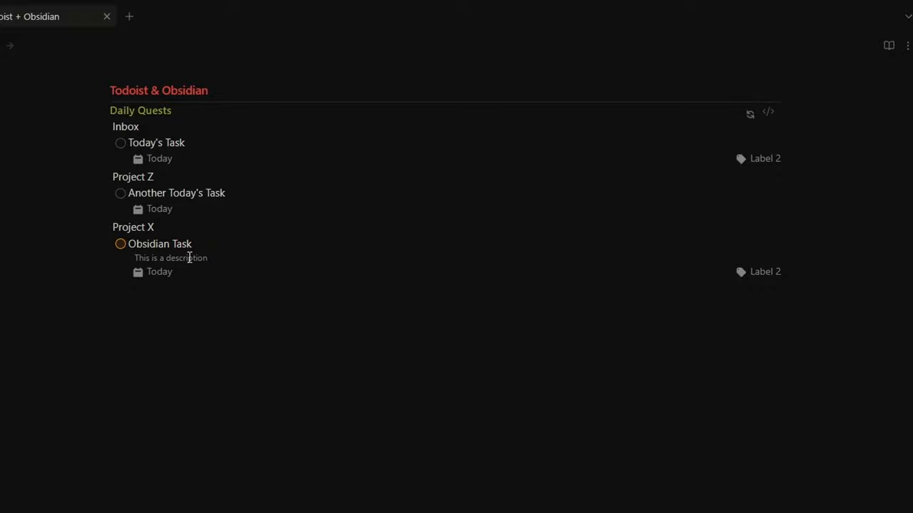
pyautogui.moveTo(763, 268)
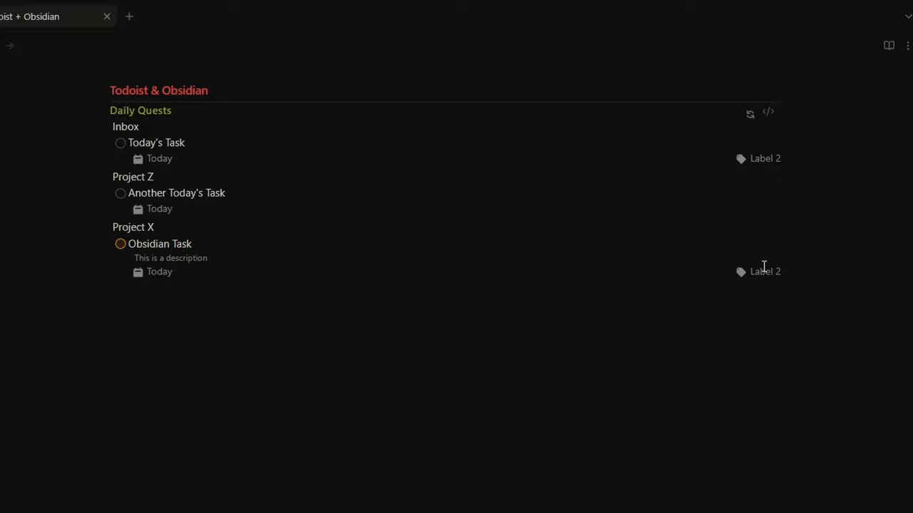
pyautogui.moveTo(155, 271)
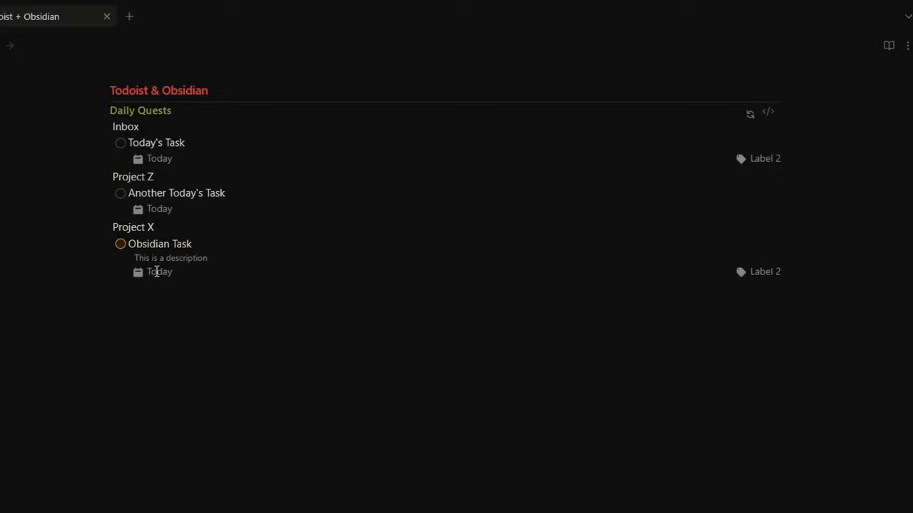